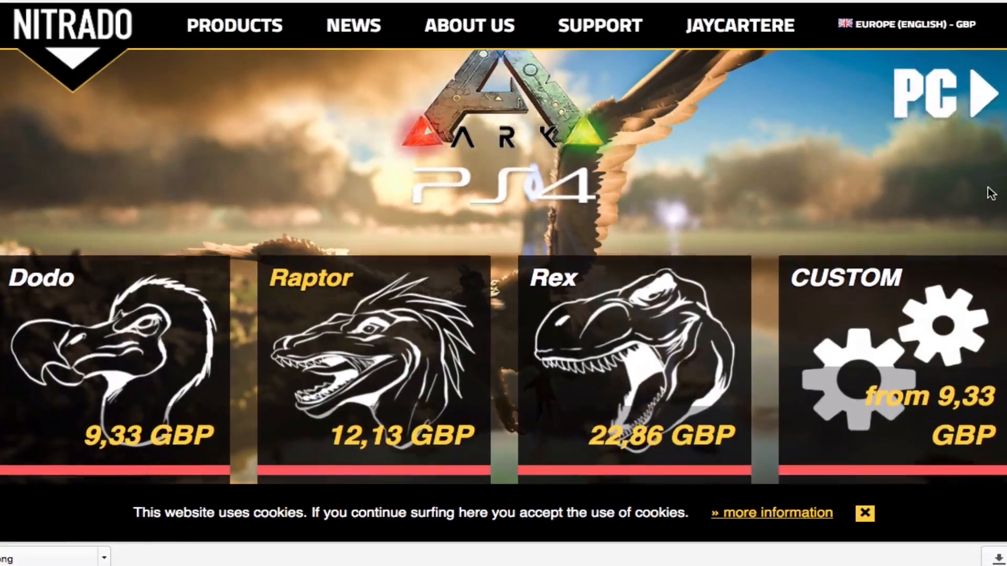
# - List the cluster's sessions from the Tribute Terminal and filter them by the name Carter
pyautogui.scroll(-3)
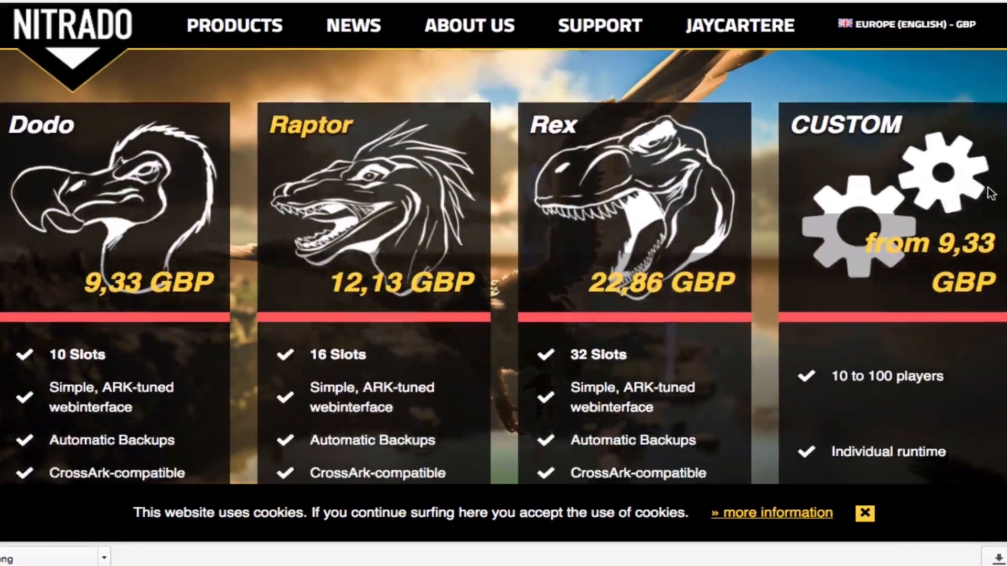
pyautogui.scroll(-3)
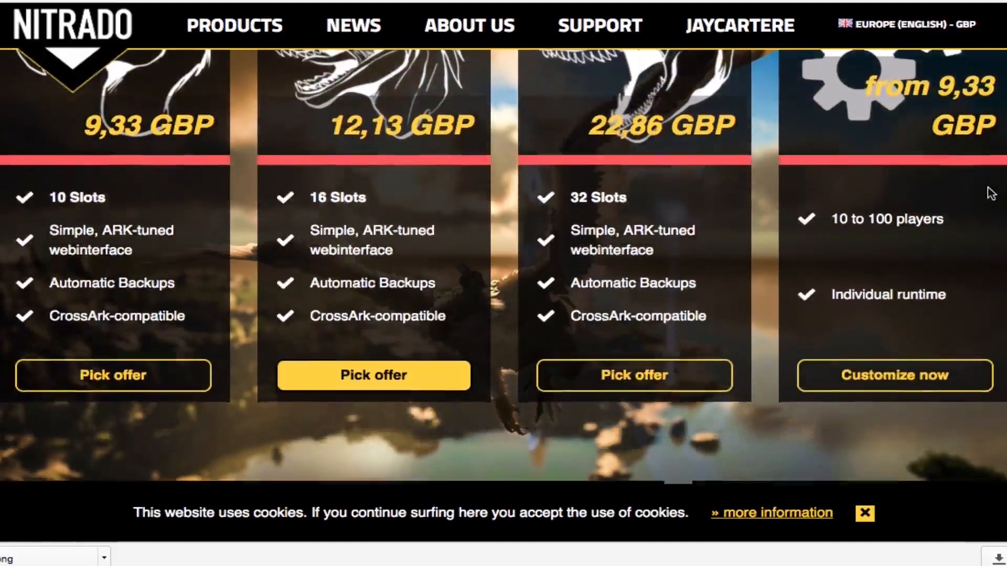
pyautogui.scroll(-3)
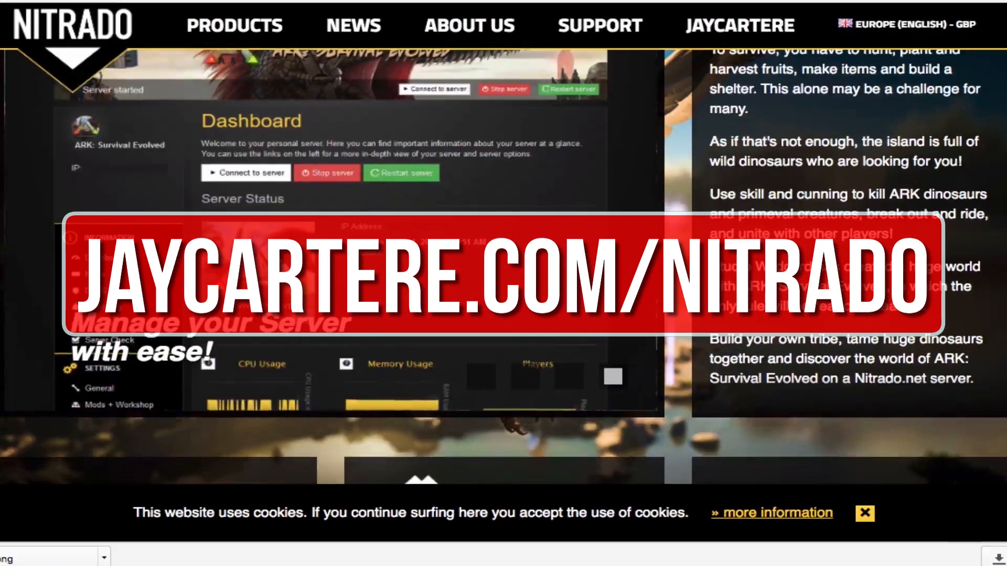
pyautogui.scroll(-3)
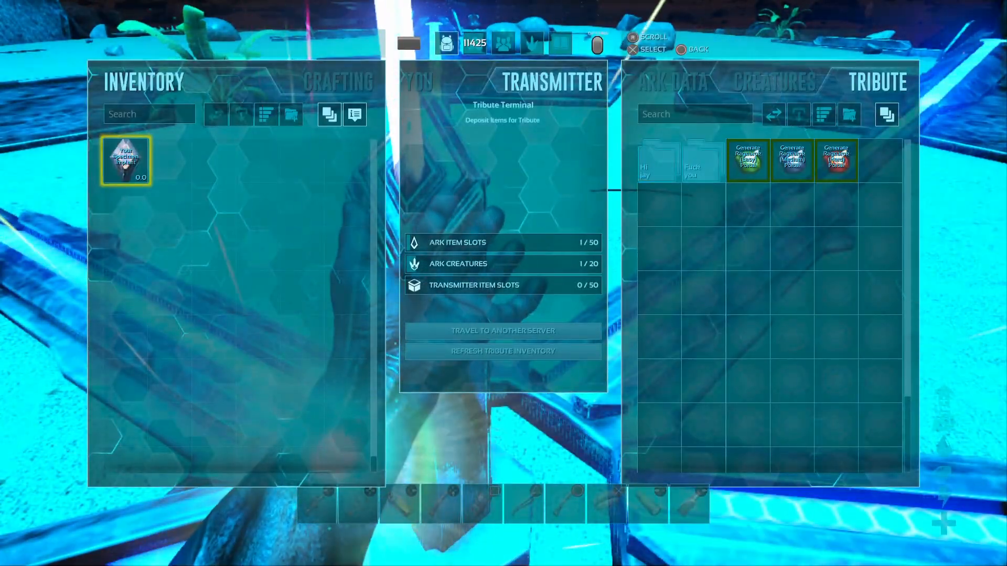
pyautogui.moveTo(125, 160)
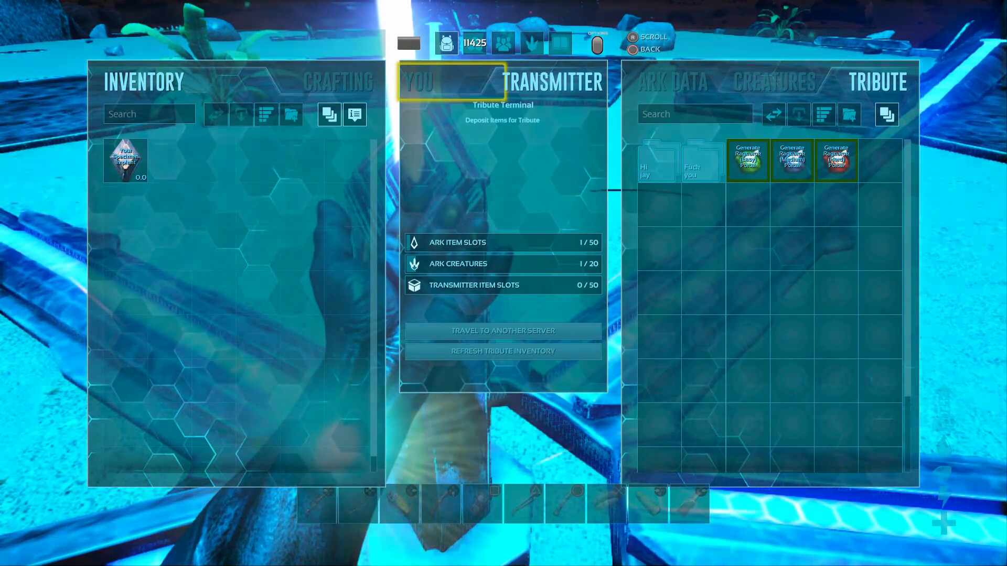
pyautogui.click(503, 331)
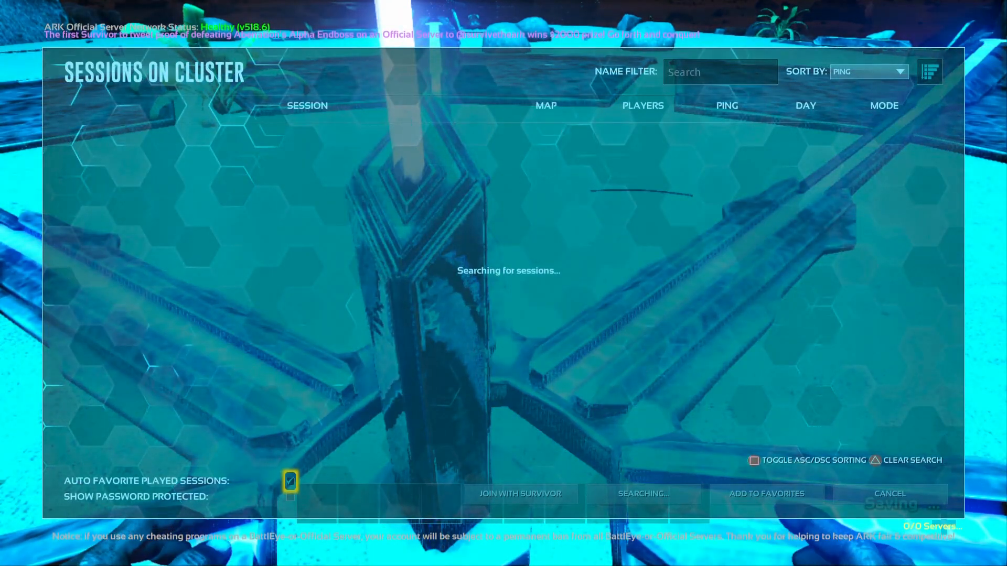
pyautogui.click(719, 71)
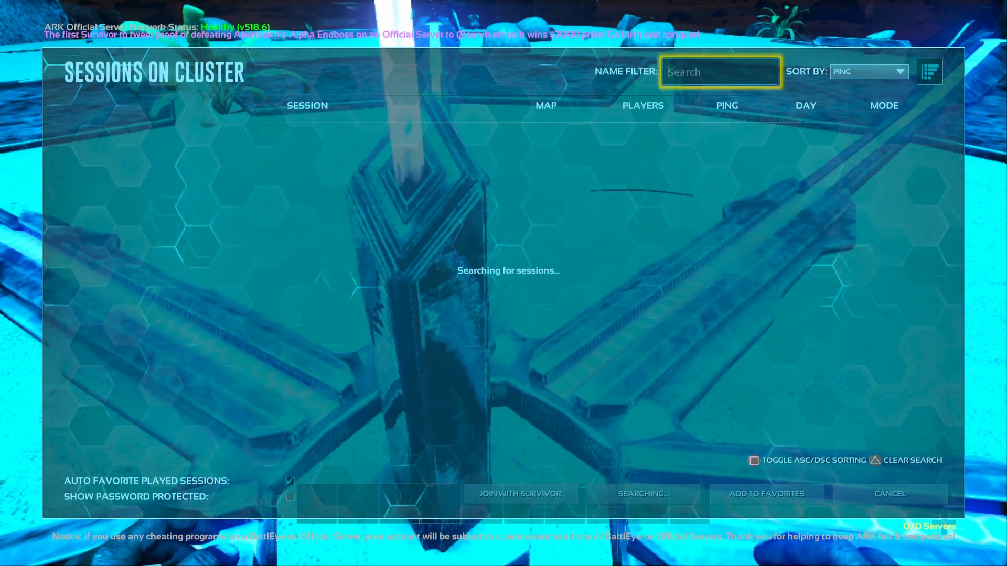
pyautogui.click(719, 72)
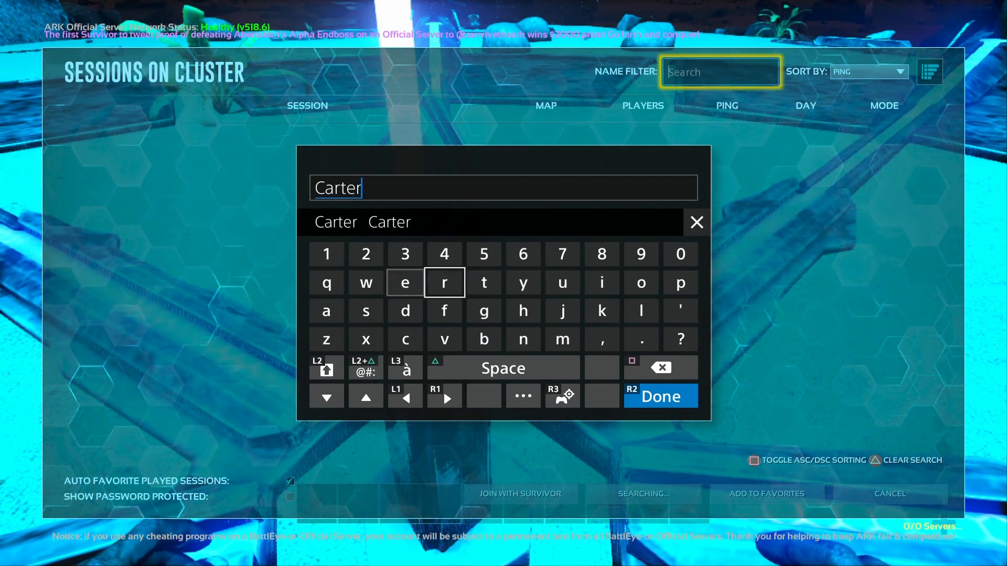
pyautogui.click(660, 396)
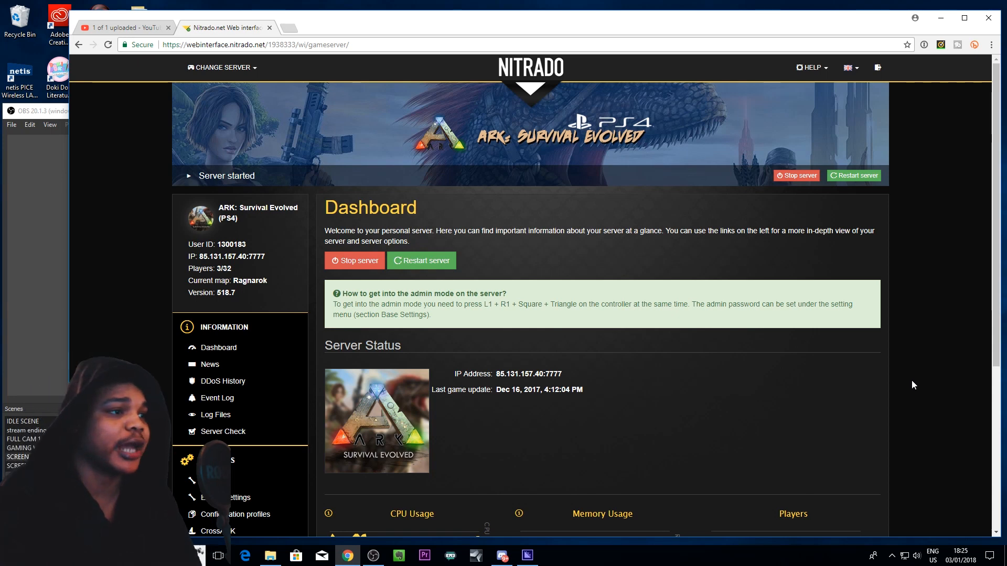
# - Reach the CrossARK page under Settings in the PS4 ARK server's sidebar
pyautogui.scroll(-3)
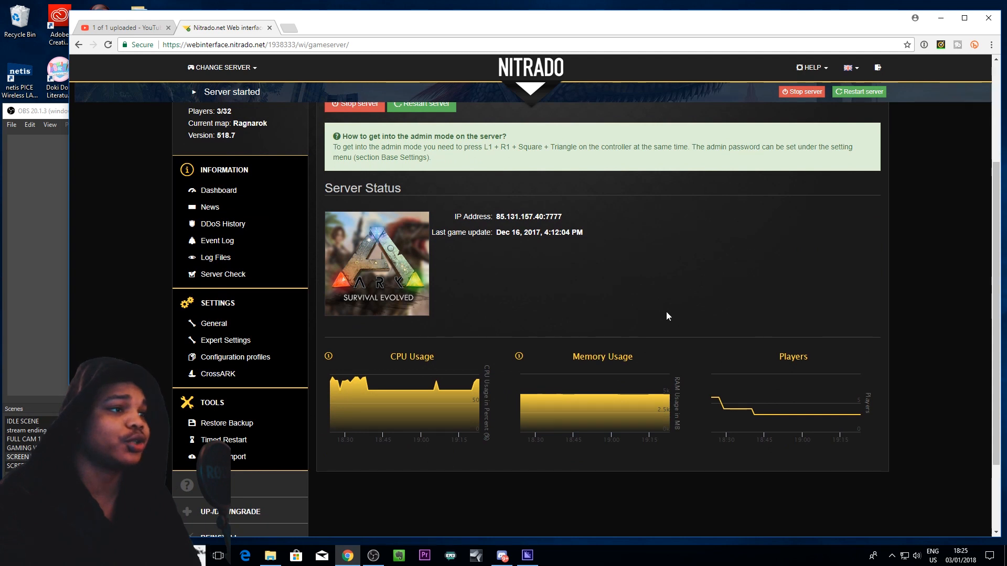
pyautogui.moveTo(247, 381)
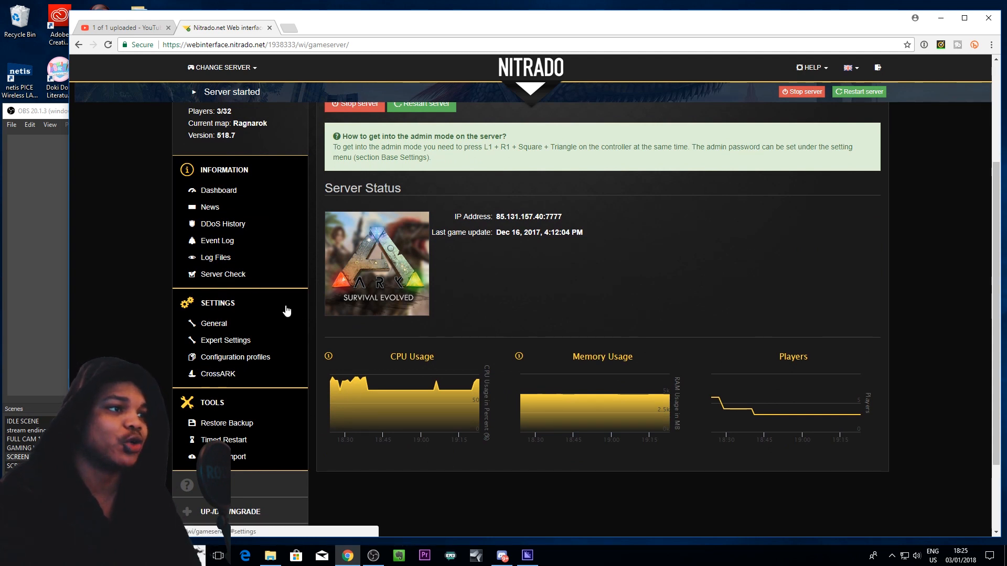
pyautogui.click(214, 323)
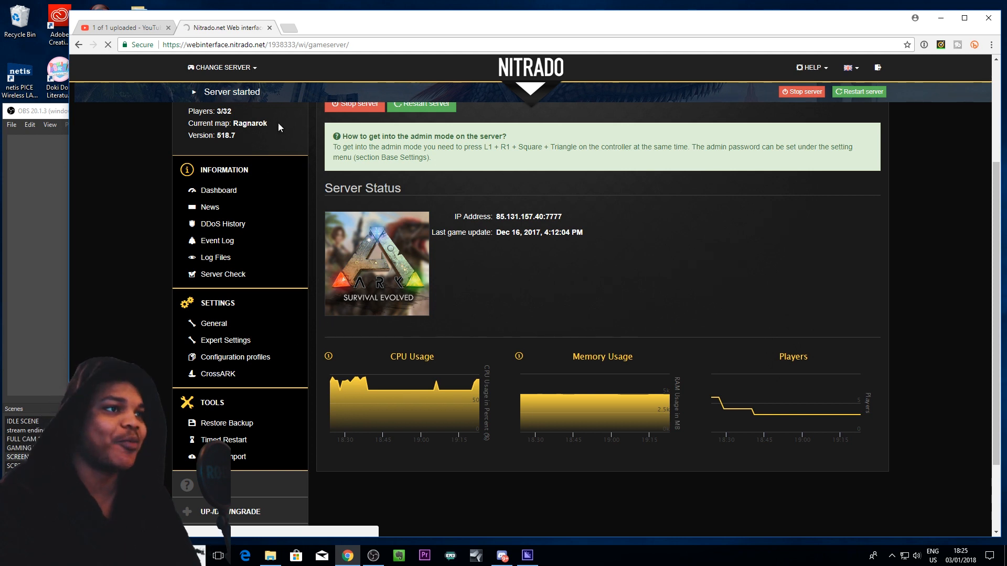
pyautogui.click(218, 373)
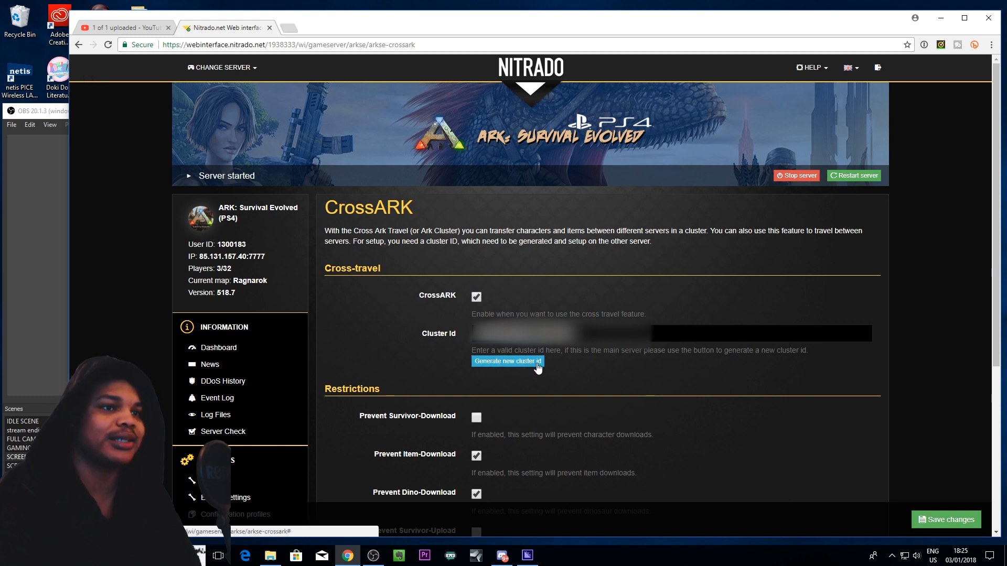
pyautogui.moveTo(464, 306)
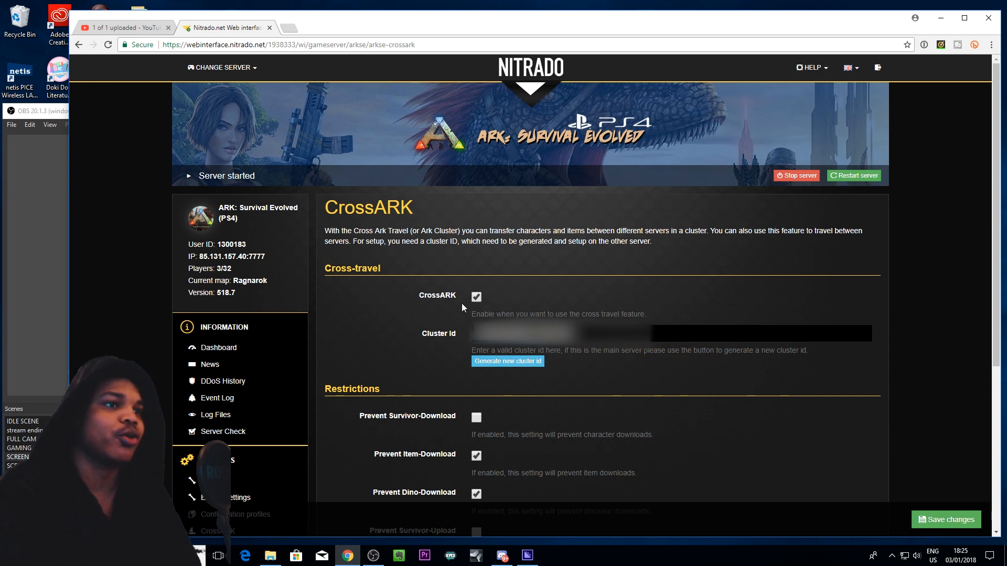
pyautogui.moveTo(671, 338)
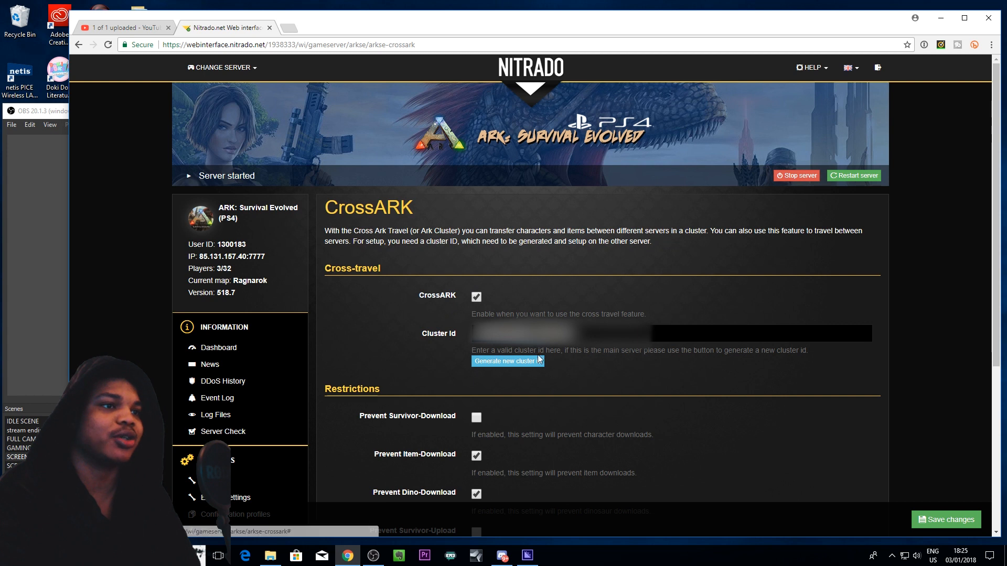
pyautogui.moveTo(876, 335)
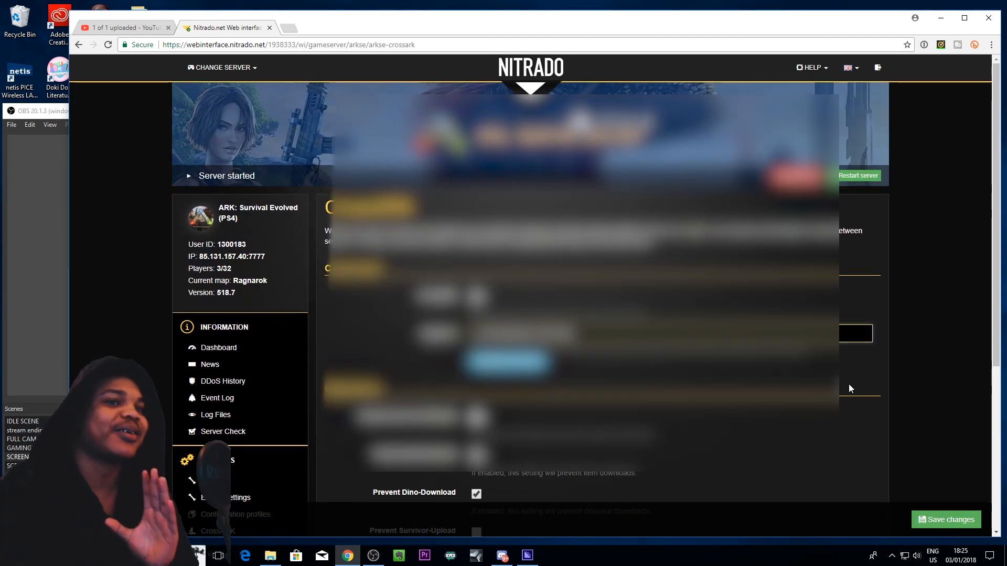
# - Review the Ragnarok server's CrossARK restrictions and move to the Aberration server's dashboard
pyautogui.scroll(-3)
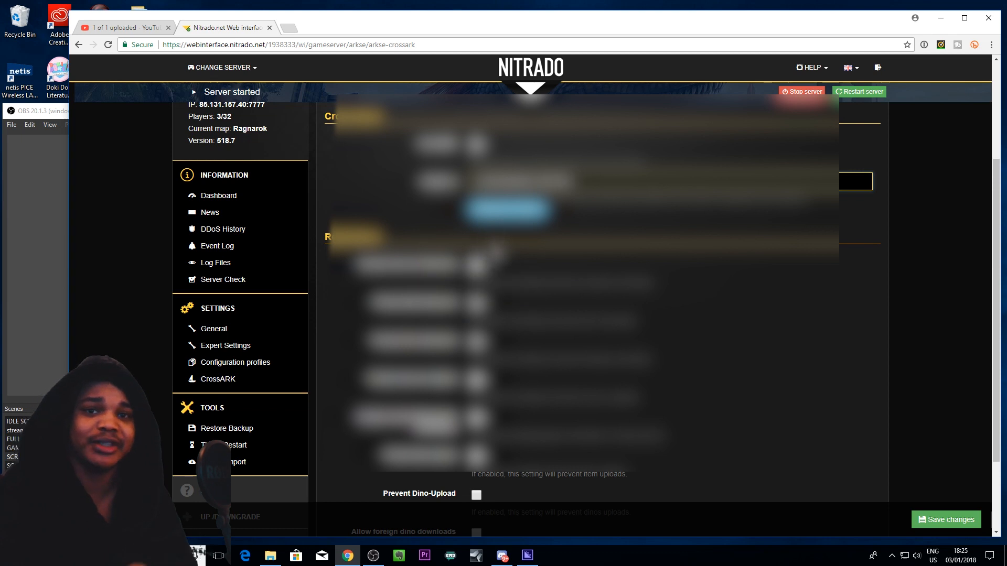
pyautogui.scroll(-3)
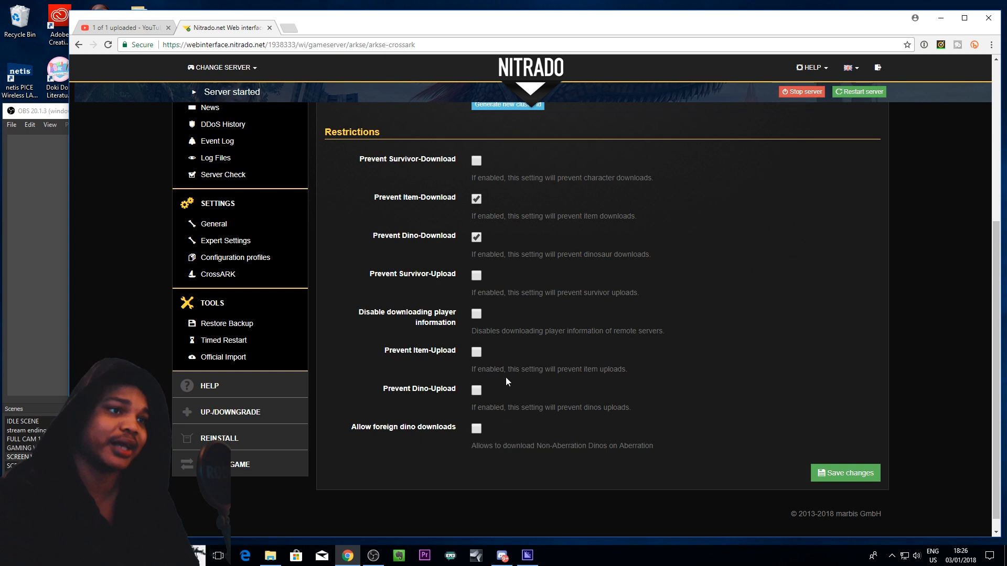
pyautogui.moveTo(503, 402)
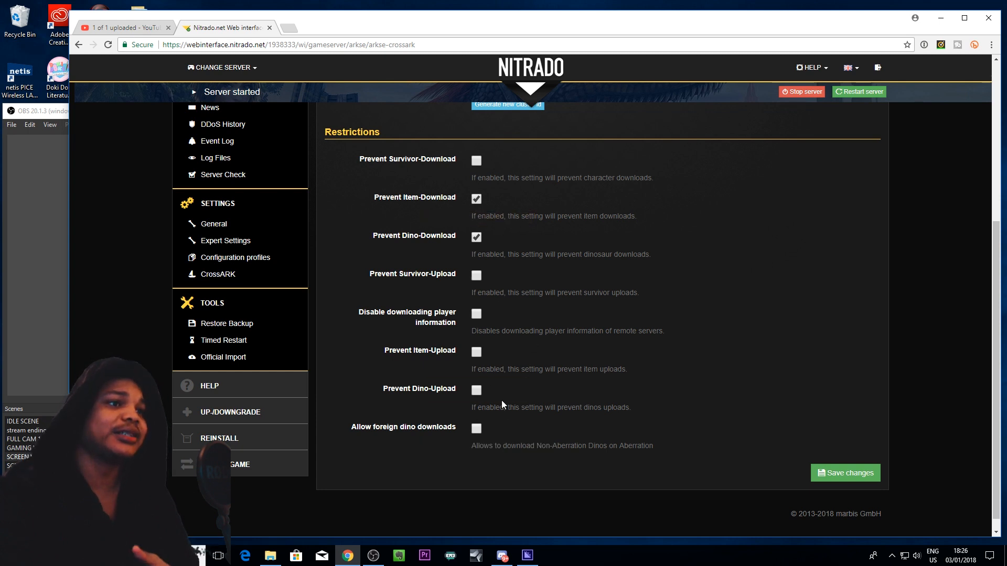
pyautogui.moveTo(480, 369)
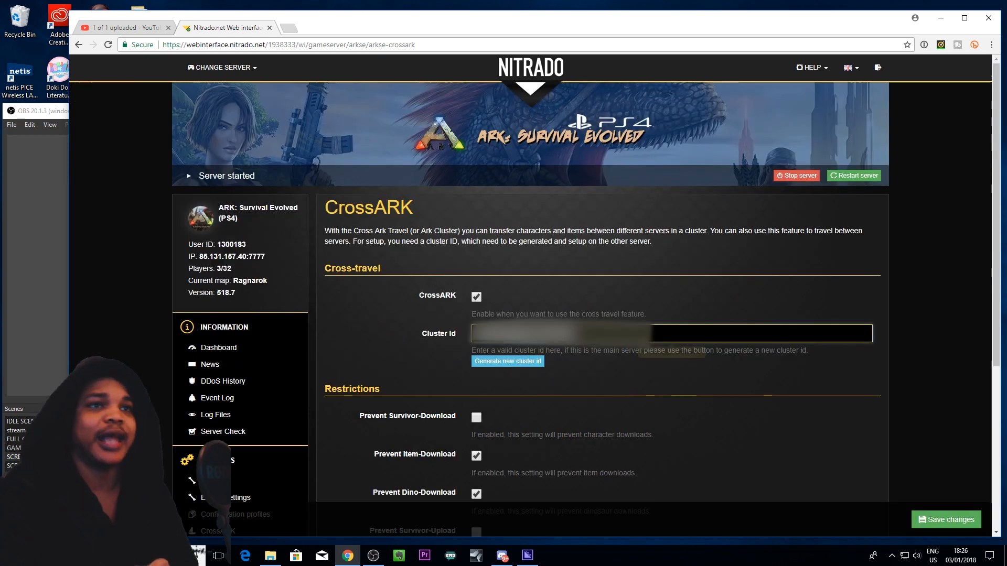
pyautogui.moveTo(854, 172)
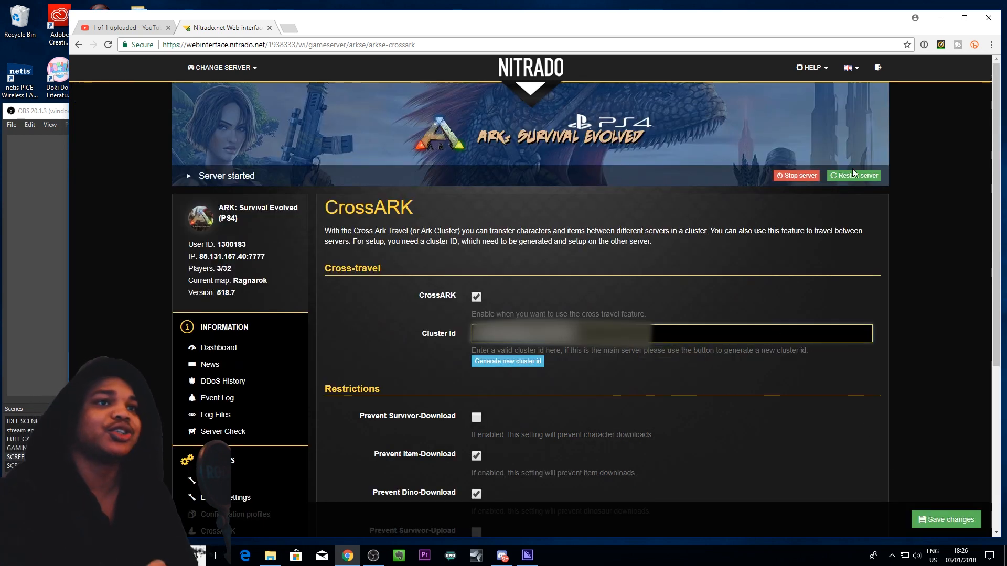
pyautogui.moveTo(809, 200)
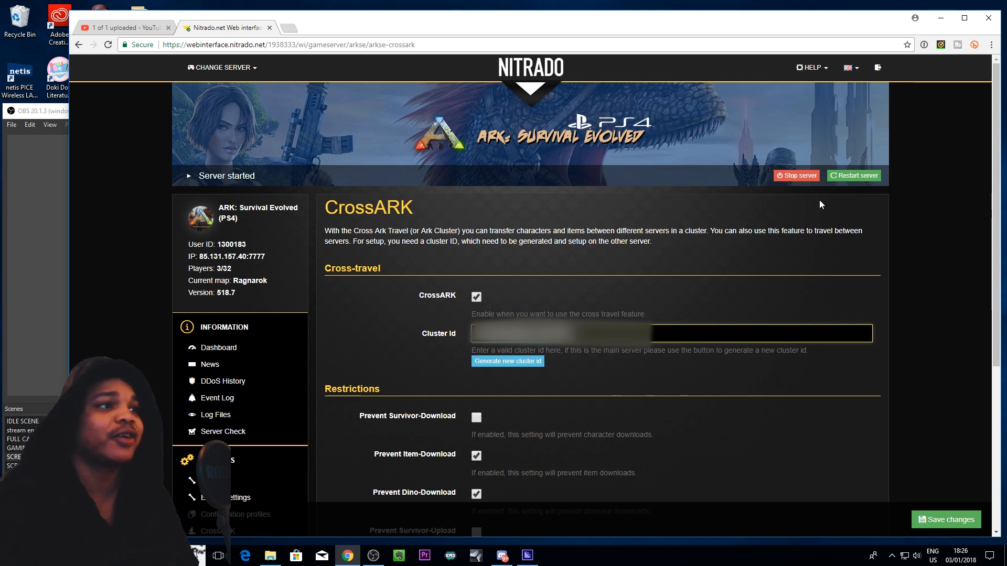
pyautogui.click(221, 67)
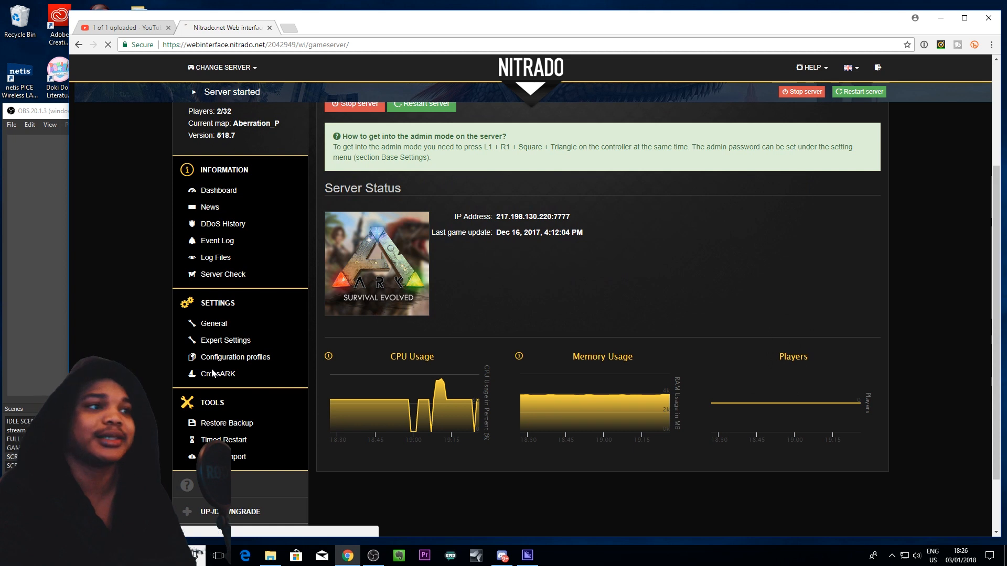
# - Reach the Aberration server's CrossARK page showing cross-travel enabled with the shared cluster ID
pyautogui.click(218, 373)
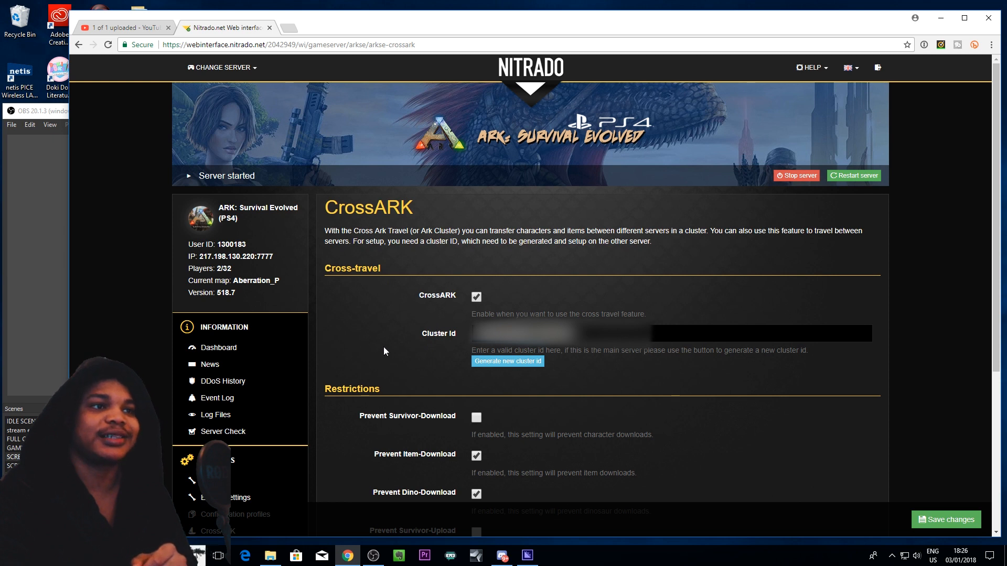
pyautogui.moveTo(382, 334)
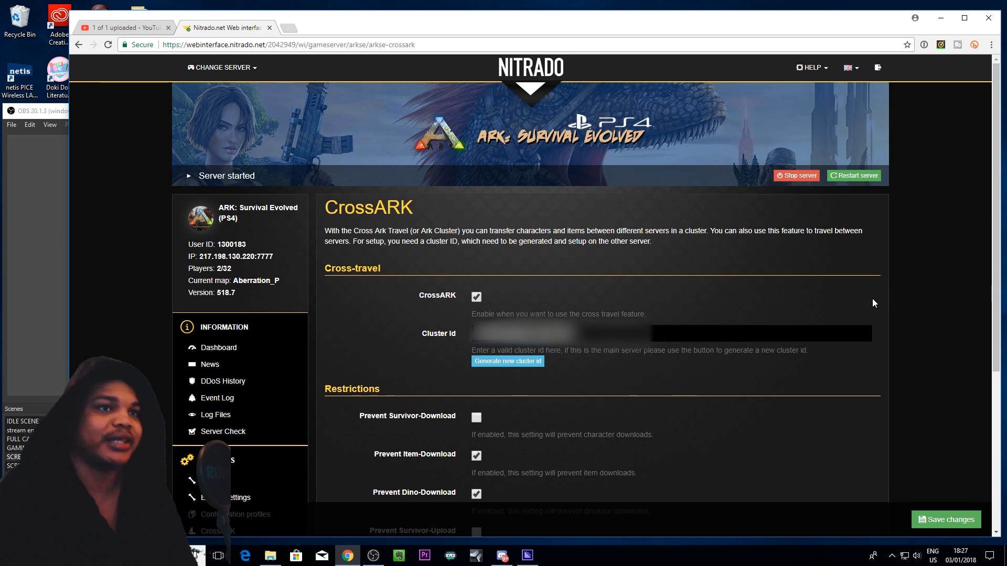
pyautogui.moveTo(869, 309)
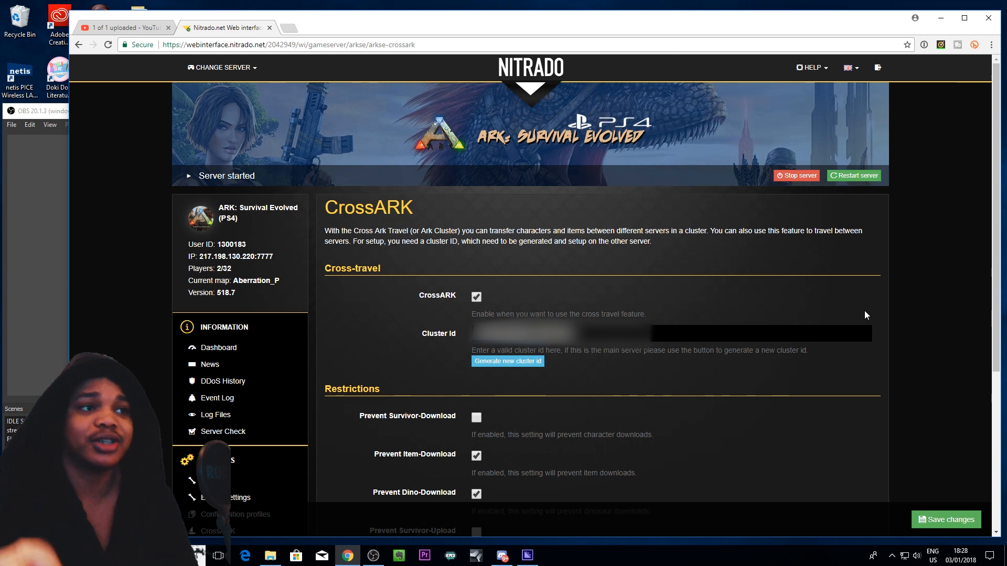
pyautogui.moveTo(877, 312)
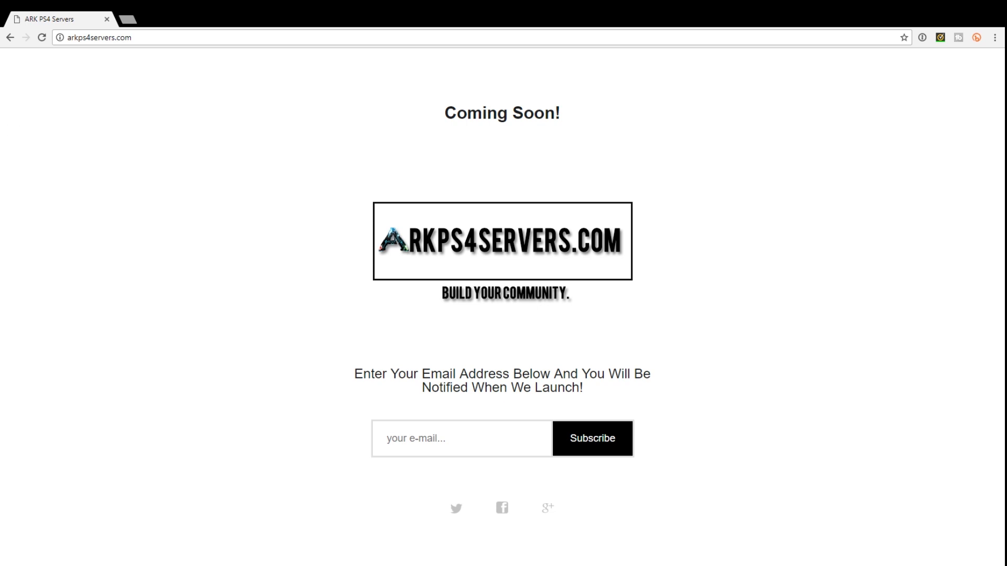
pyautogui.moveTo(490, 108)
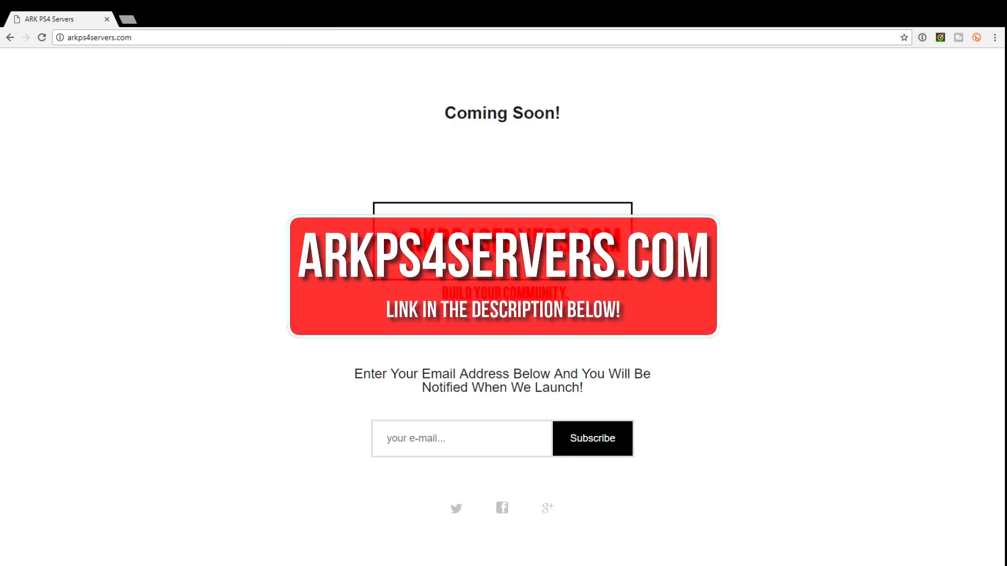
pyautogui.moveTo(216, 19)
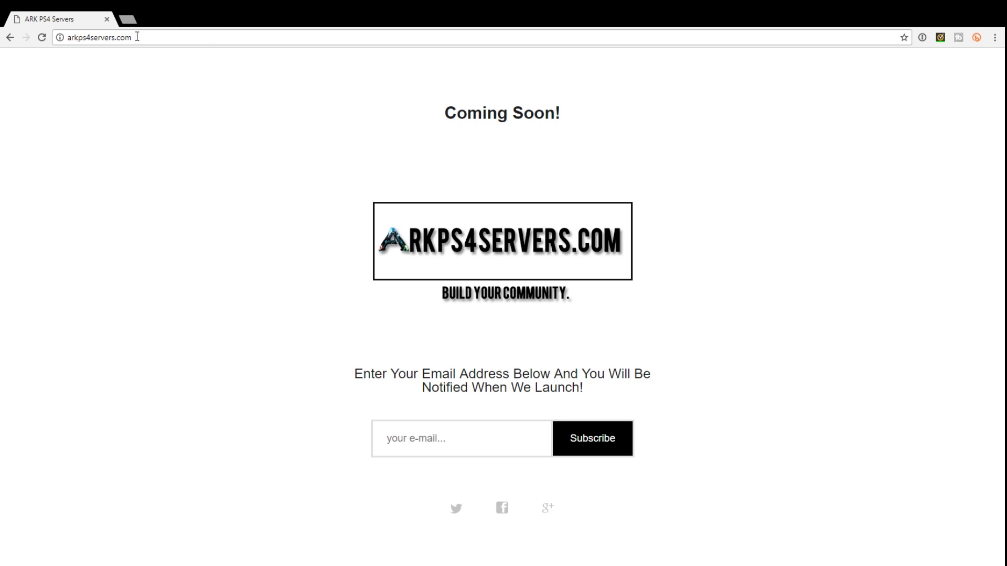
pyautogui.moveTo(155, 56)
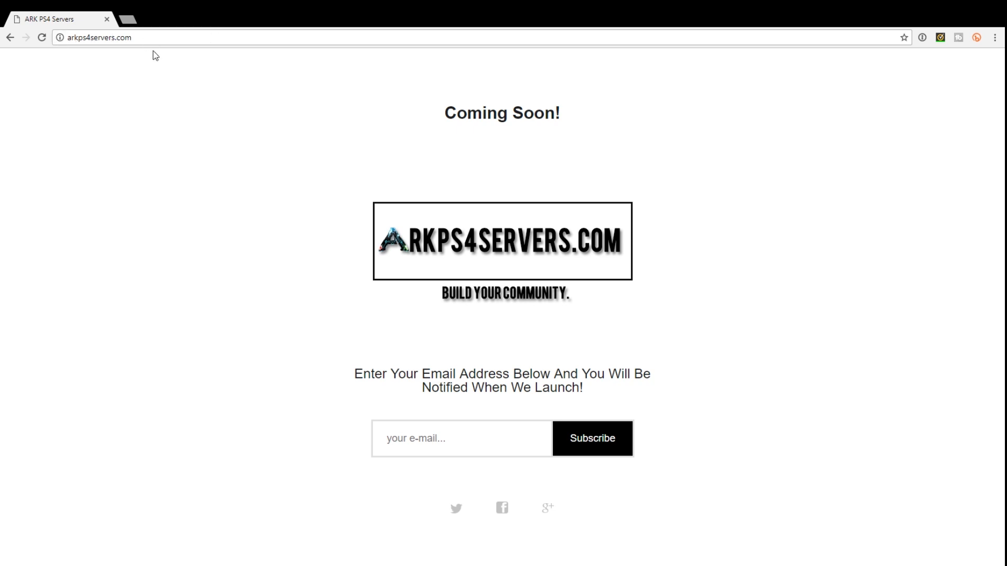
pyautogui.moveTo(486, 100)
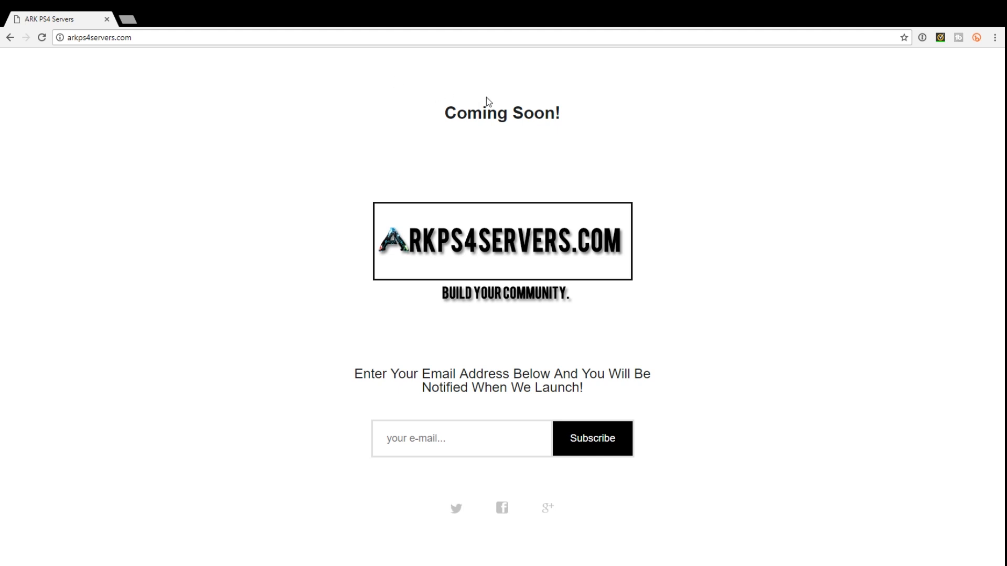
pyautogui.moveTo(814, 438)
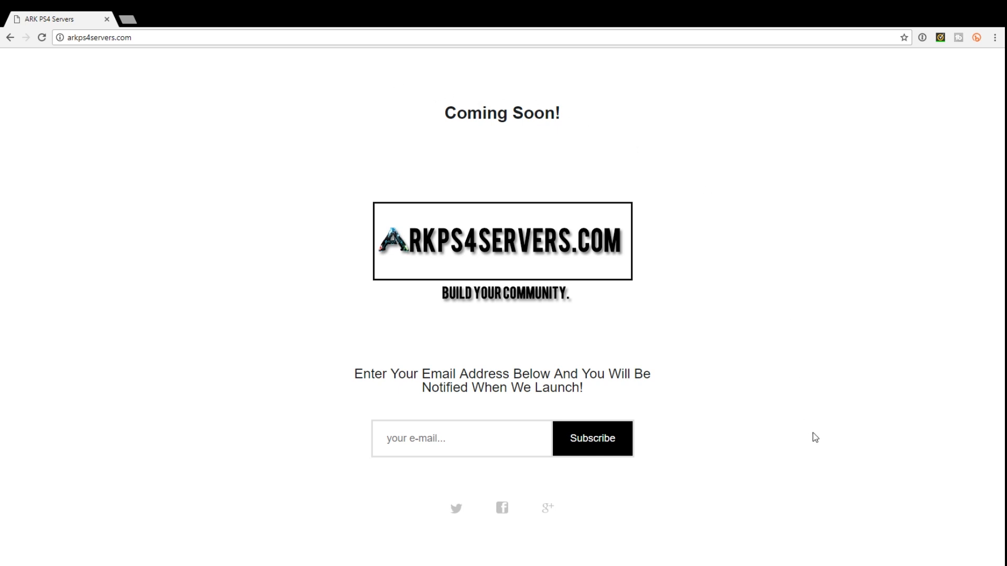
pyautogui.moveTo(739, 482)
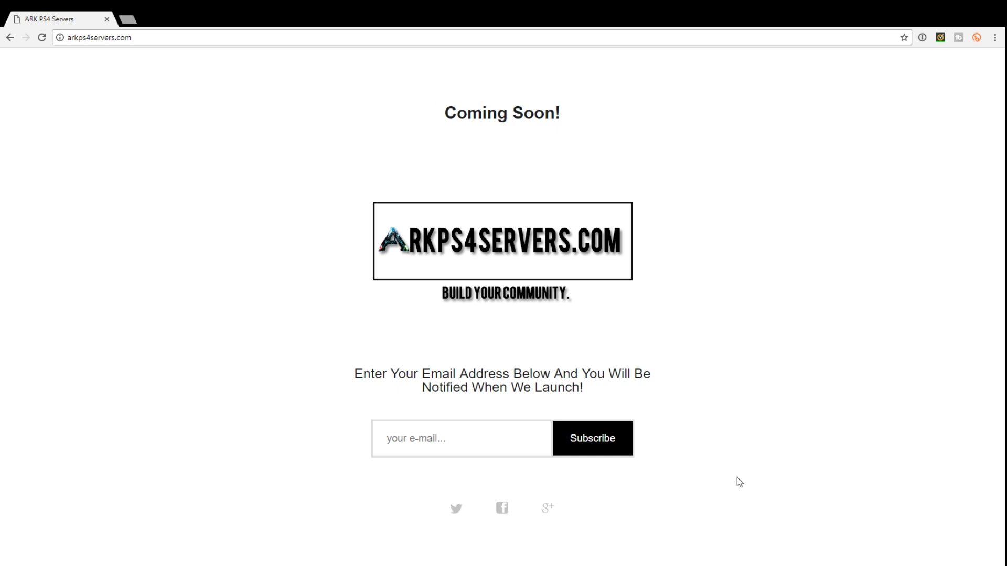
pyautogui.moveTo(510, 539)
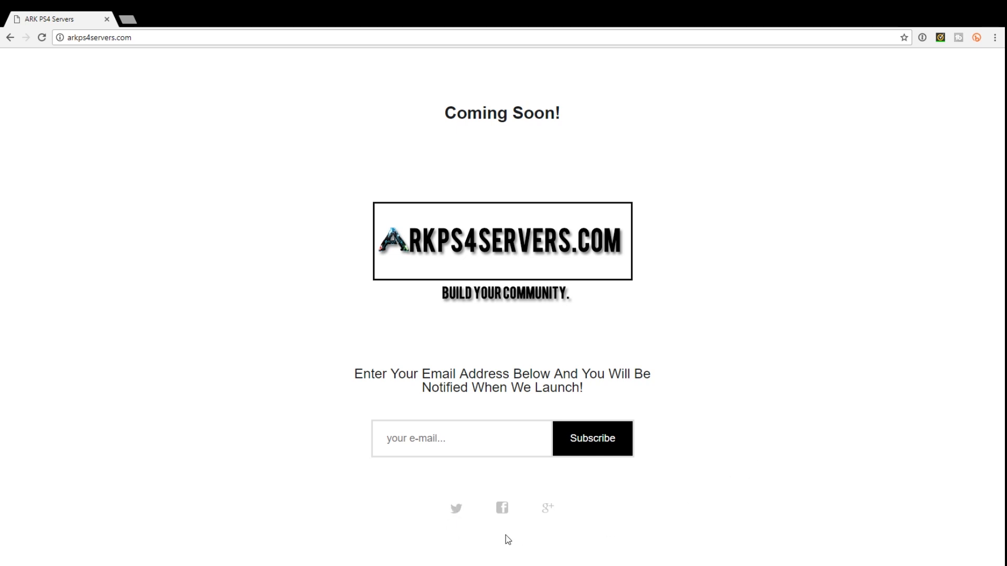
pyautogui.moveTo(478, 461)
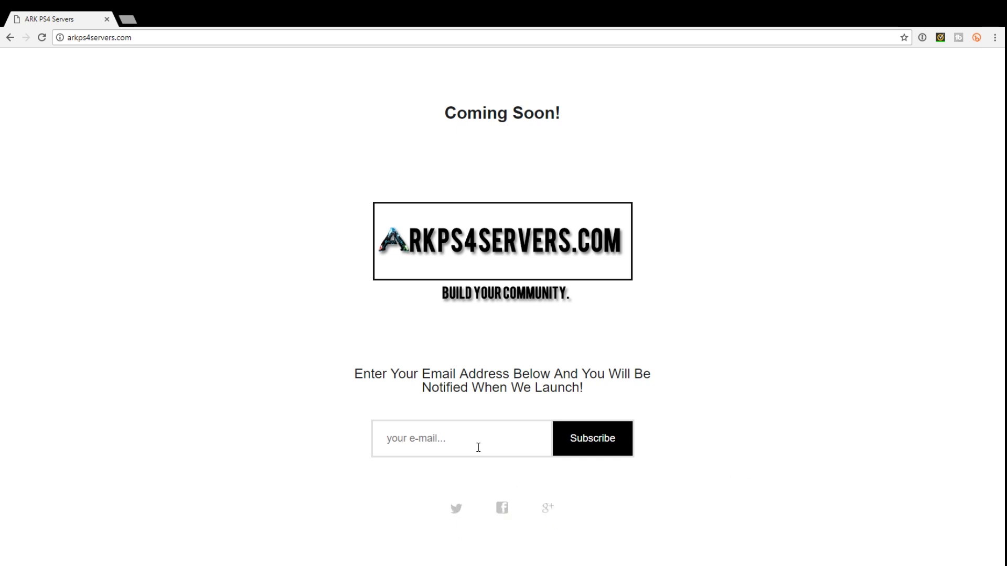
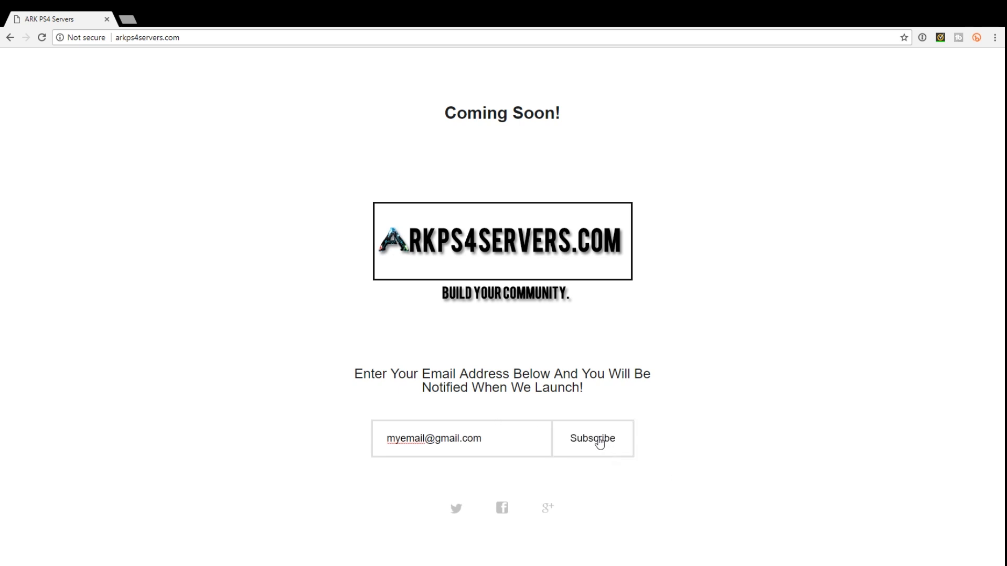
# - Subscribe to launch notifications with the address myemail.com and get the success confirmation
pyautogui.click(592, 438)
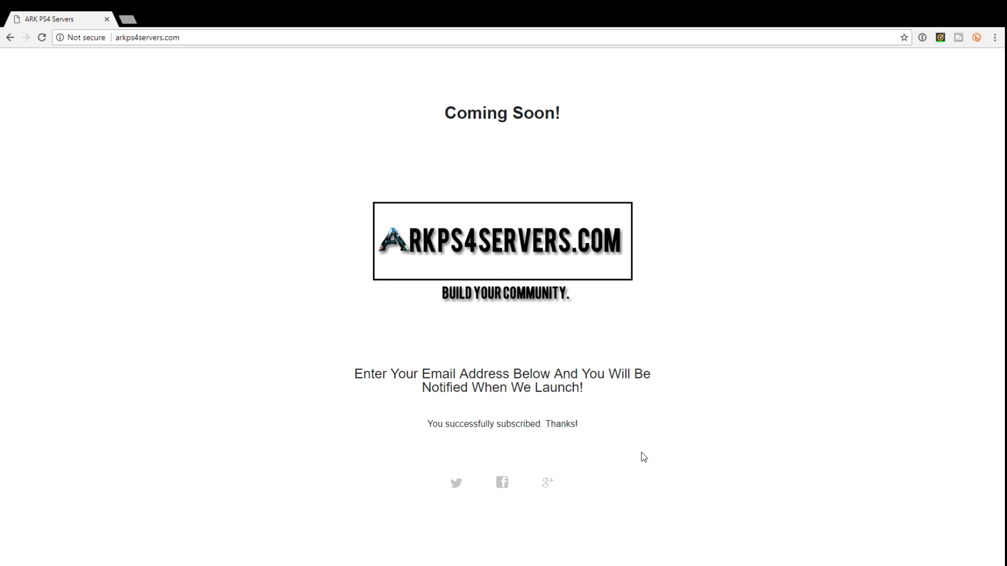
pyautogui.moveTo(541, 269)
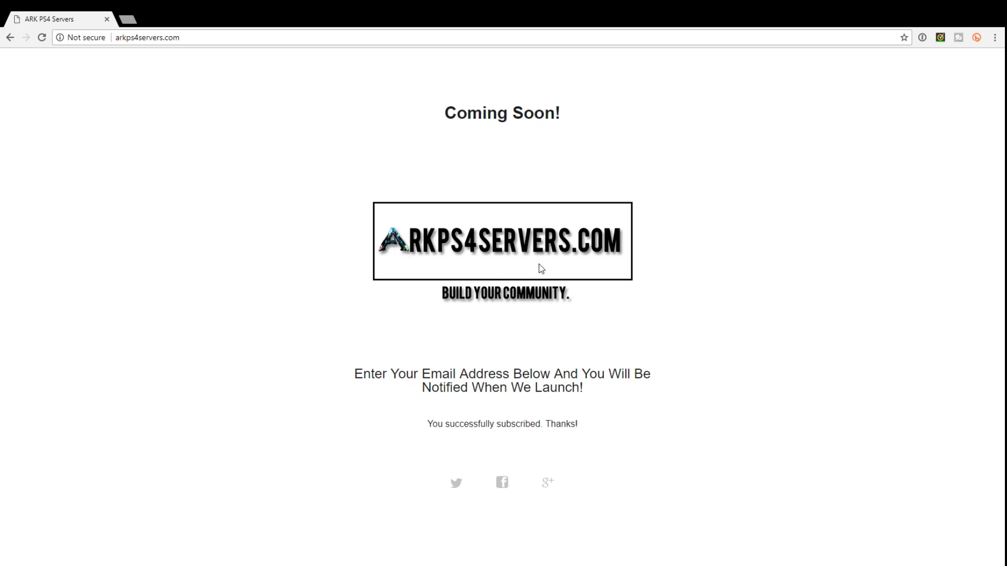